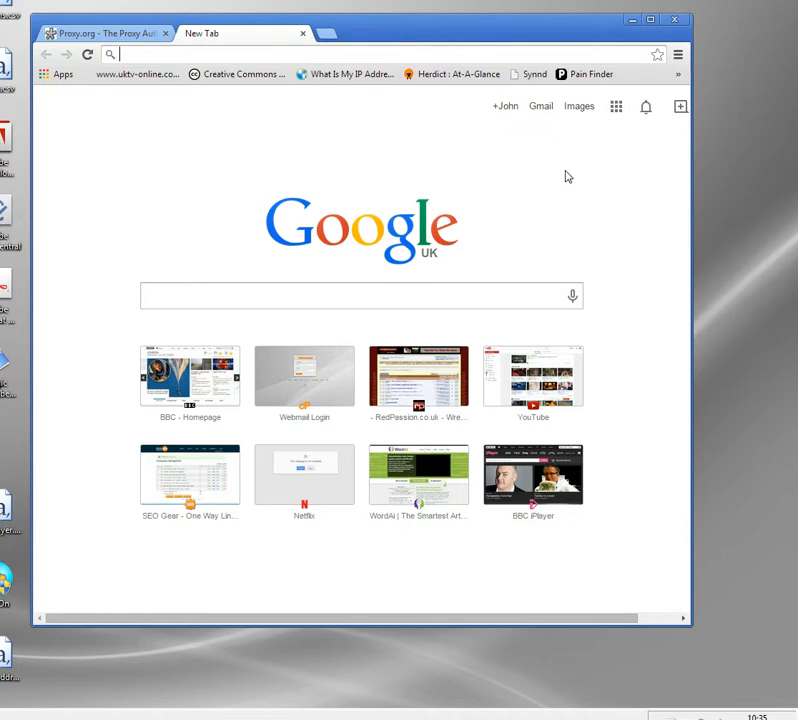
click(504, 104)
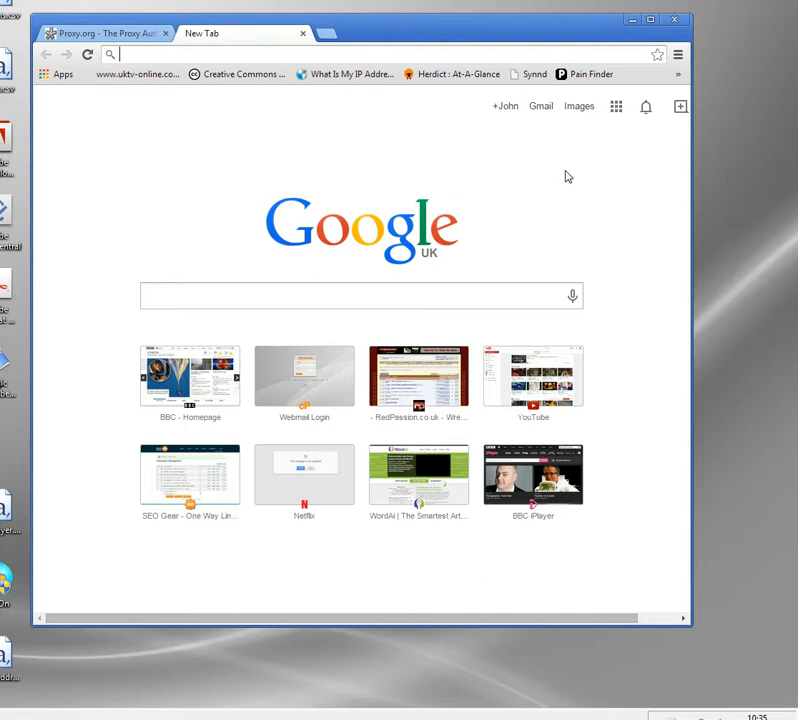
text(www.bbc.co.uk/iplayer/)
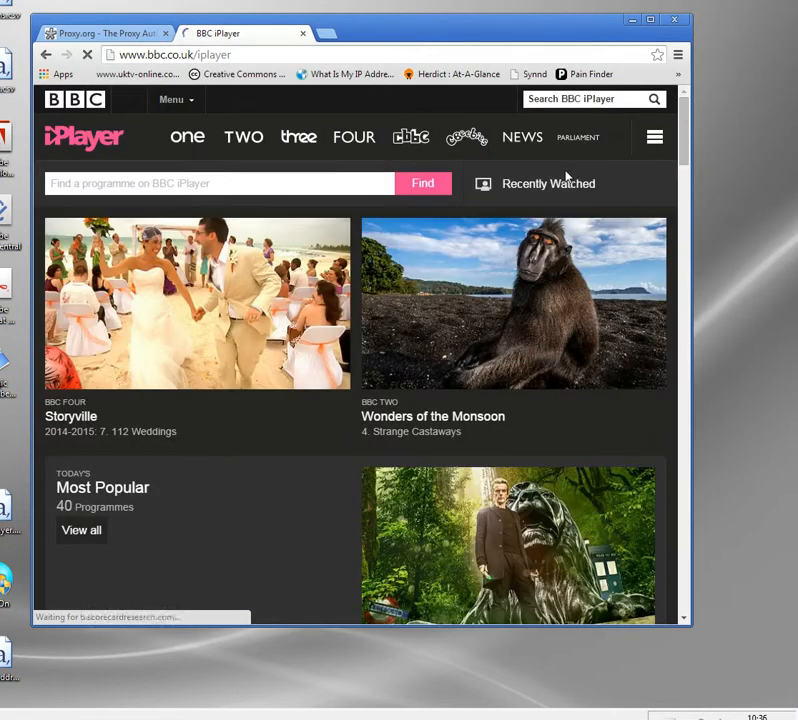
mouse_move(414, 390)
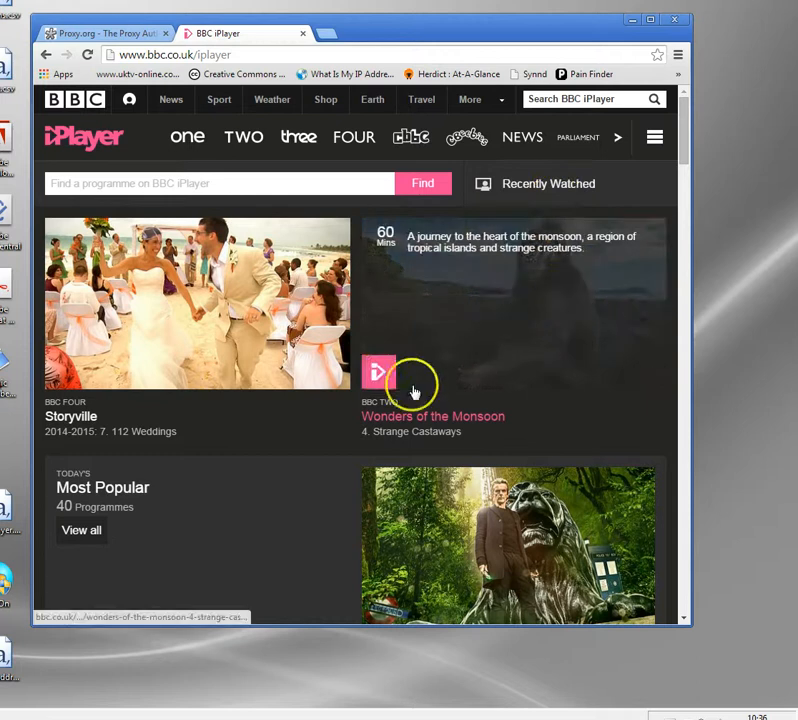
click(378, 372)
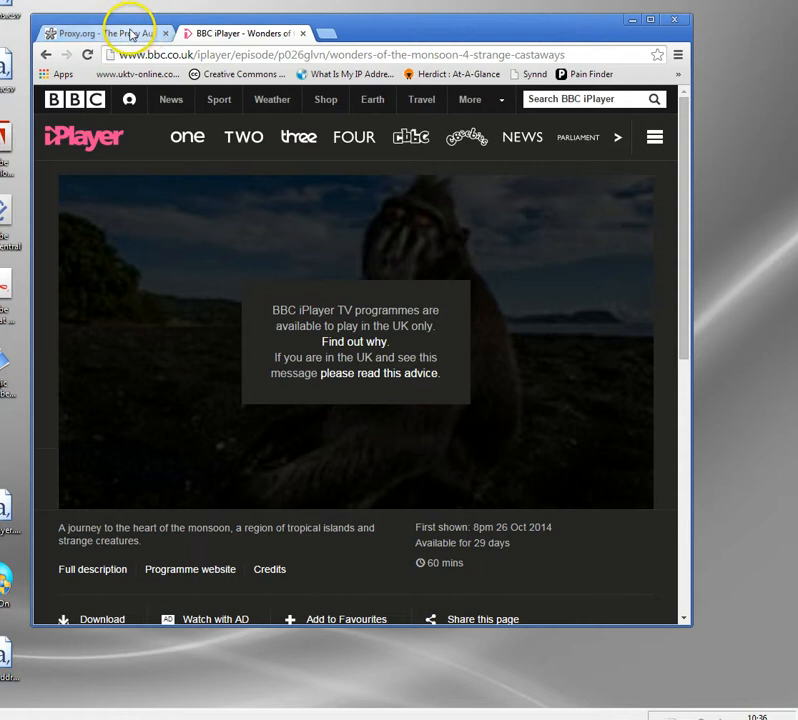
- Switch to the Proxy.org tab and look through its list of 3,819 working proxies
click(110, 32)
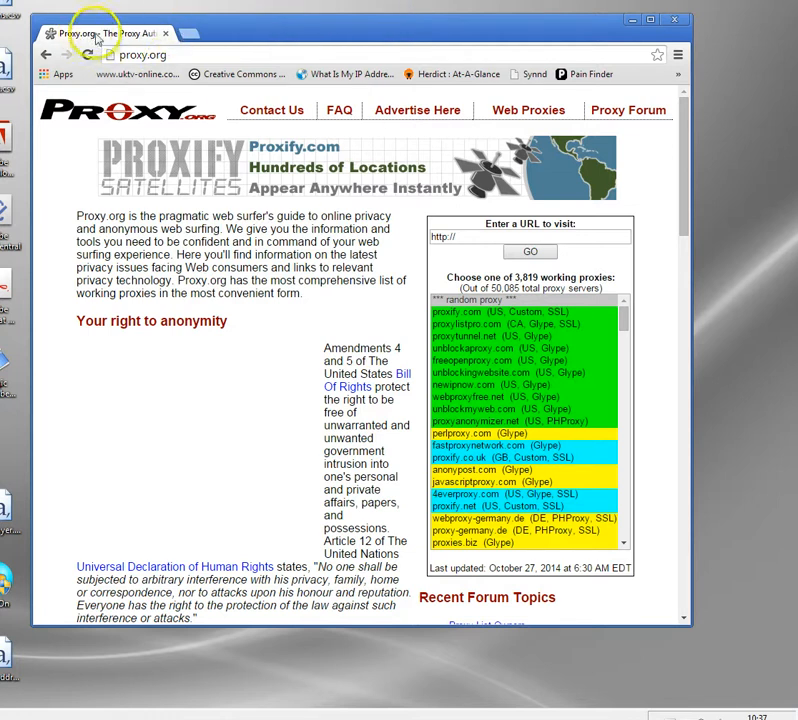
mouse_move(236, 74)
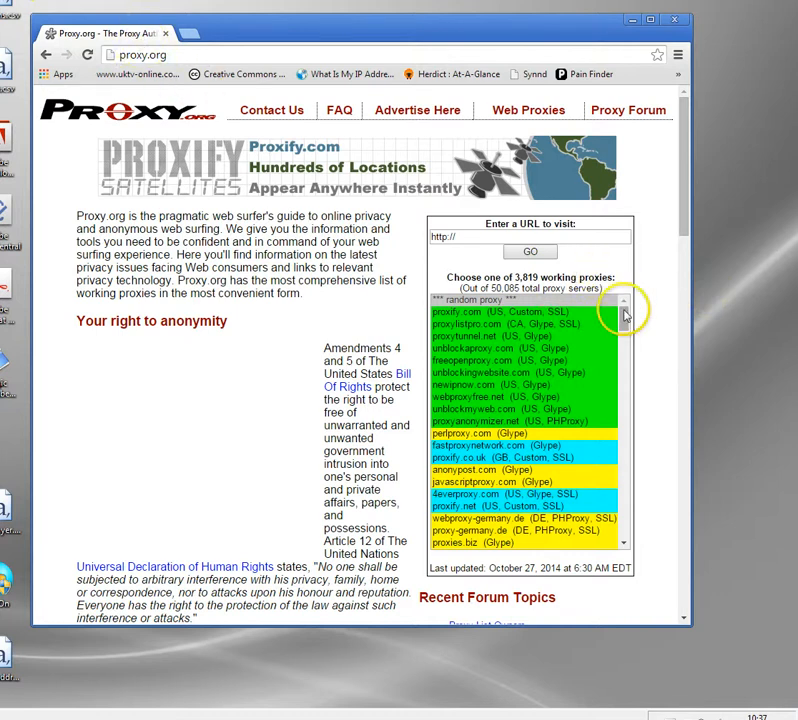
scroll(down, 3)
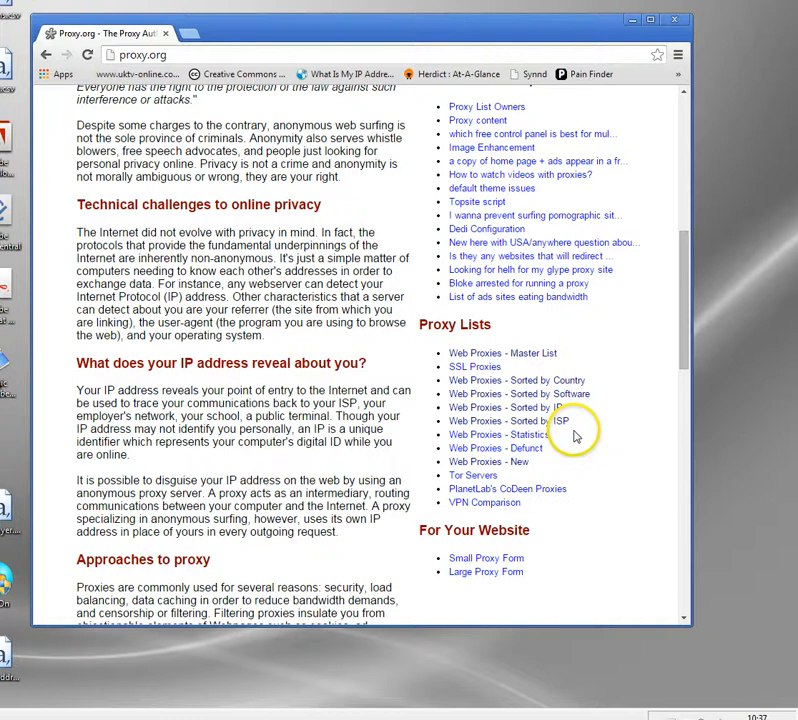
scroll(up, 3)
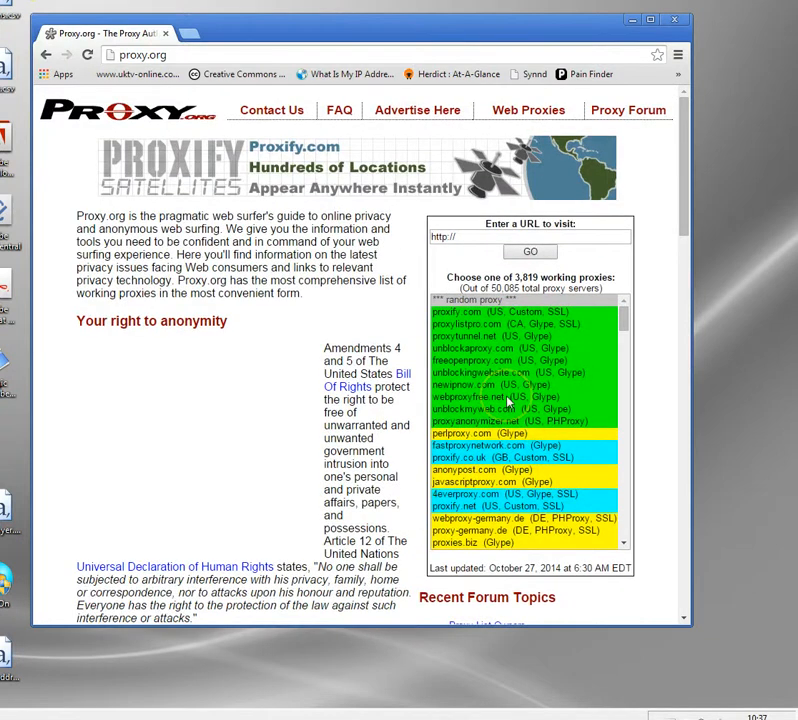
scroll(down, 3)
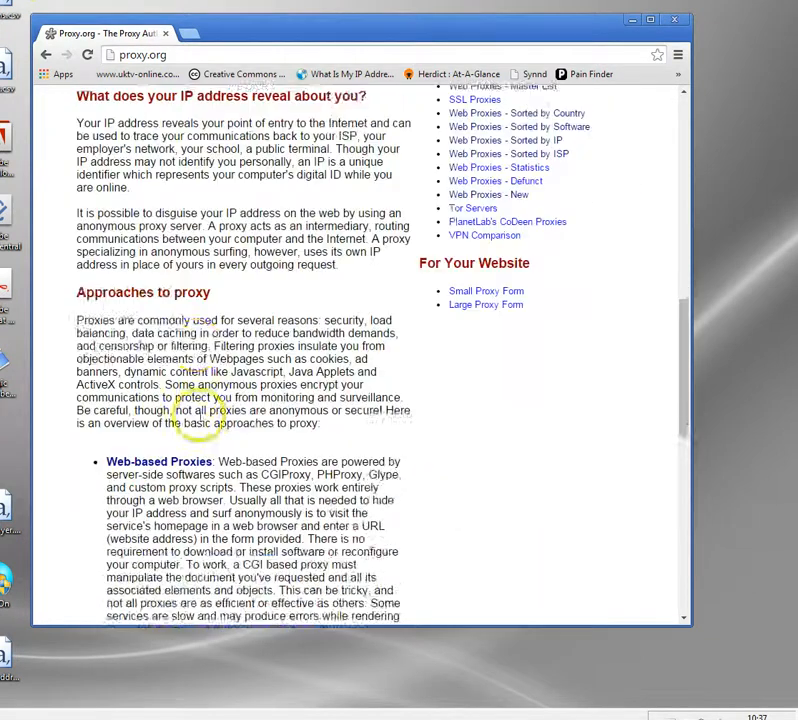
scroll(up, 3)
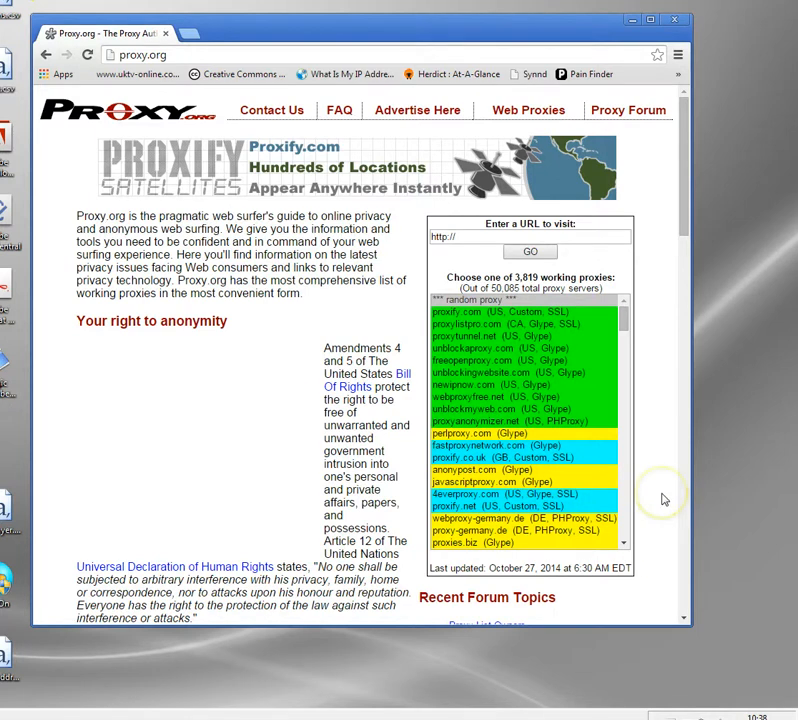
mouse_move(658, 412)
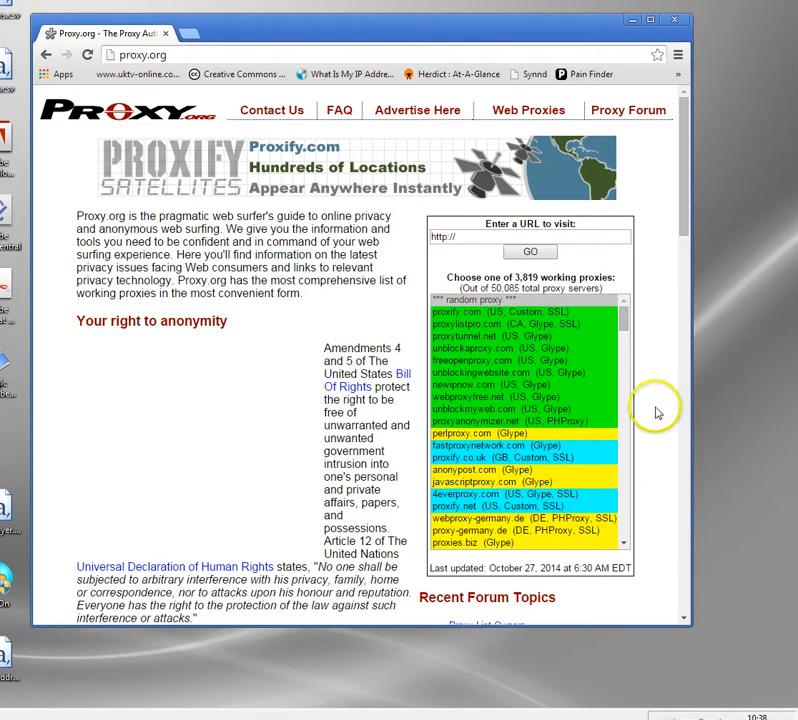
scroll(down, 3)
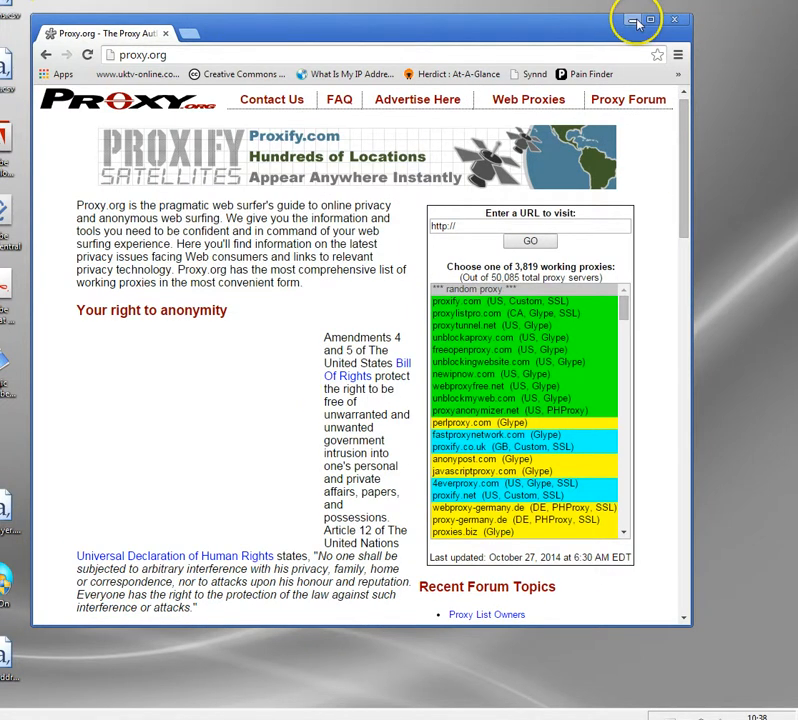
mouse_move(630, 20)
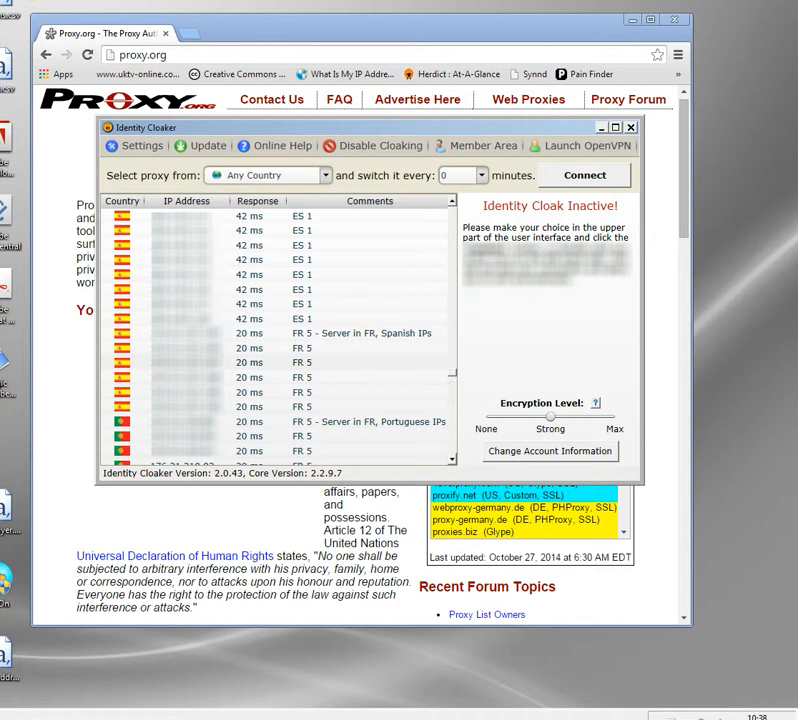
mouse_move(476, 316)
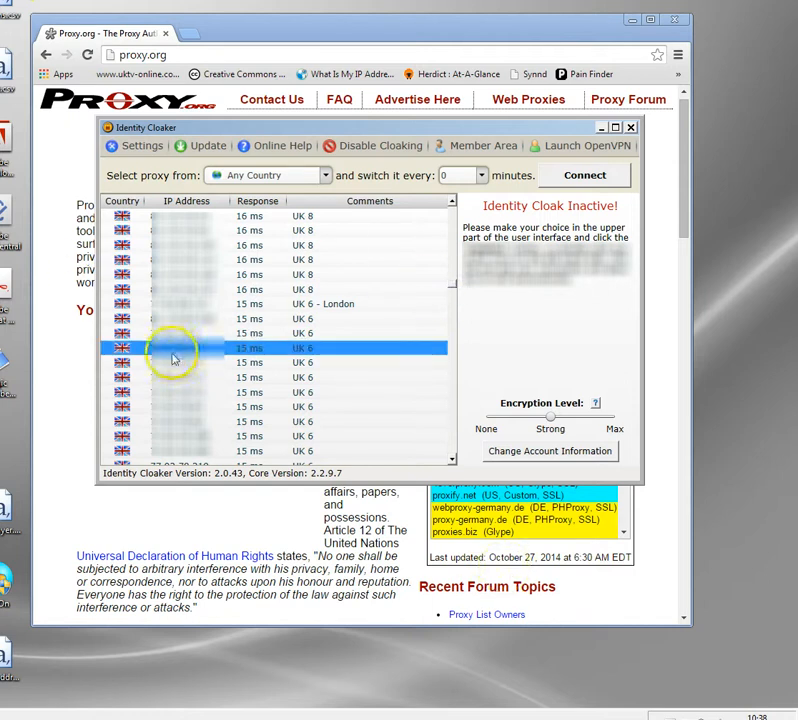
- Connect through the chosen UK proxy until the status reads Identity Cloak Active!
click(584, 176)
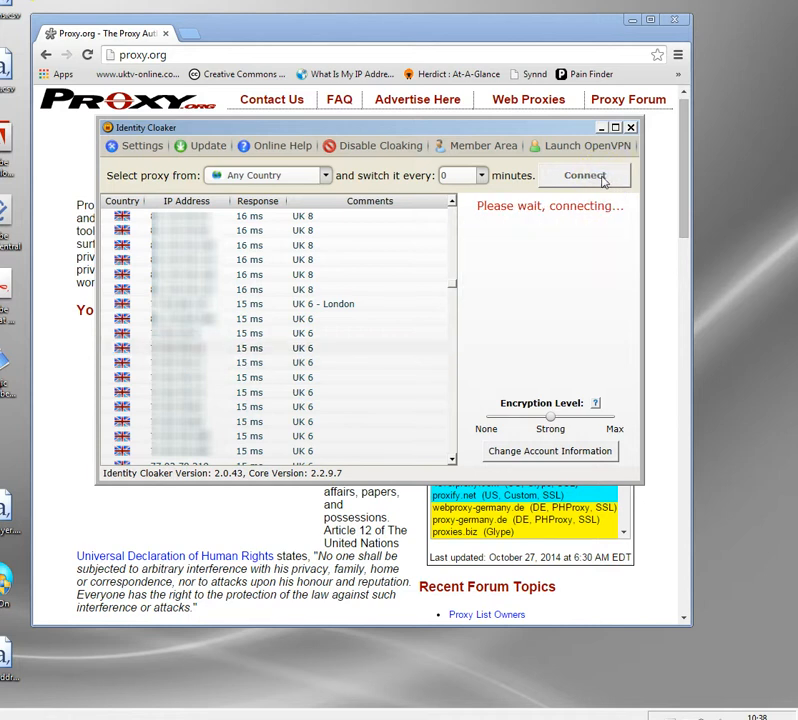
click(584, 176)
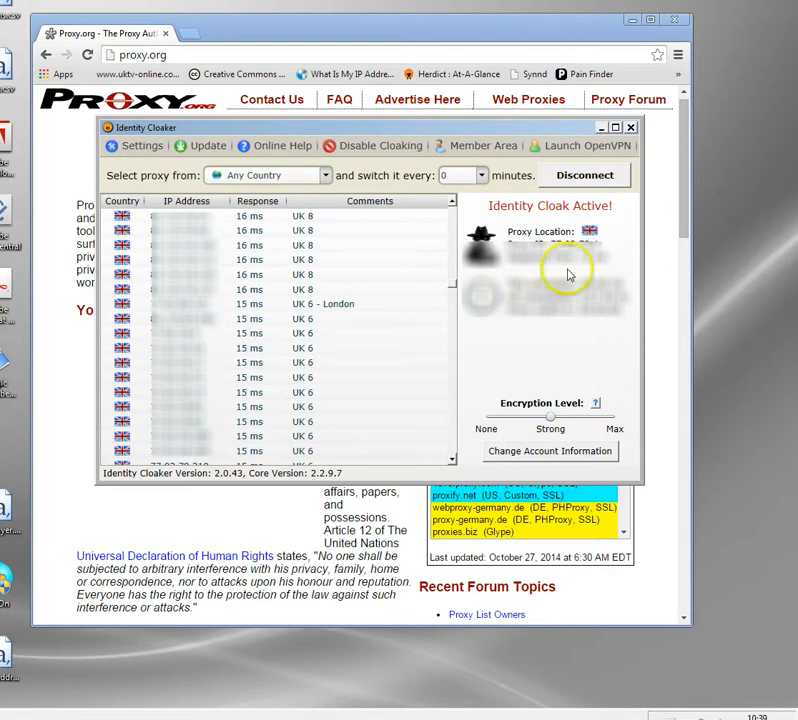
scroll(down, 3)
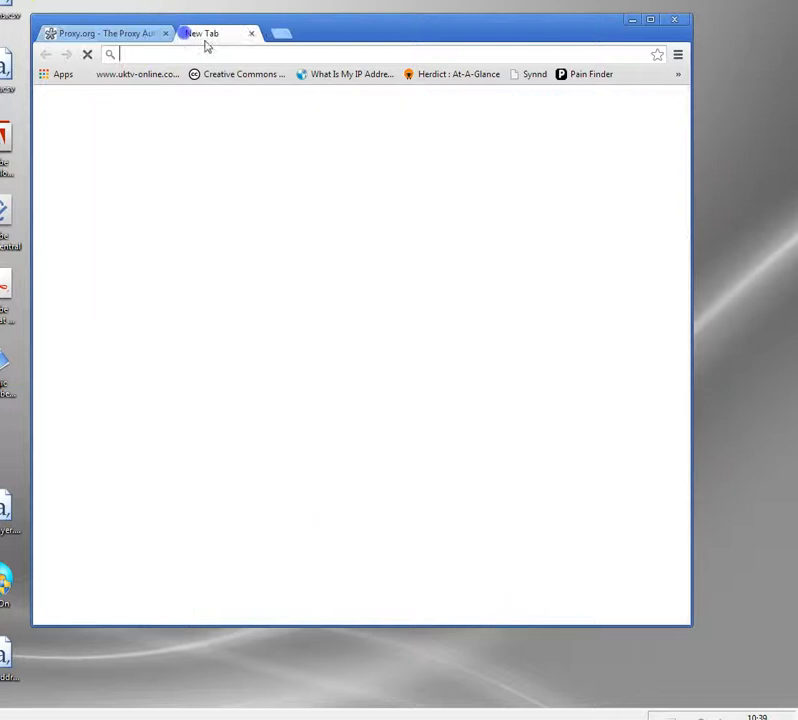
- Go to bbc.co.uk, reach iPlayer and start Wonders of the Monsoon, episode 4 Strange Castaways
text(bbc.co.uk/iplayer)
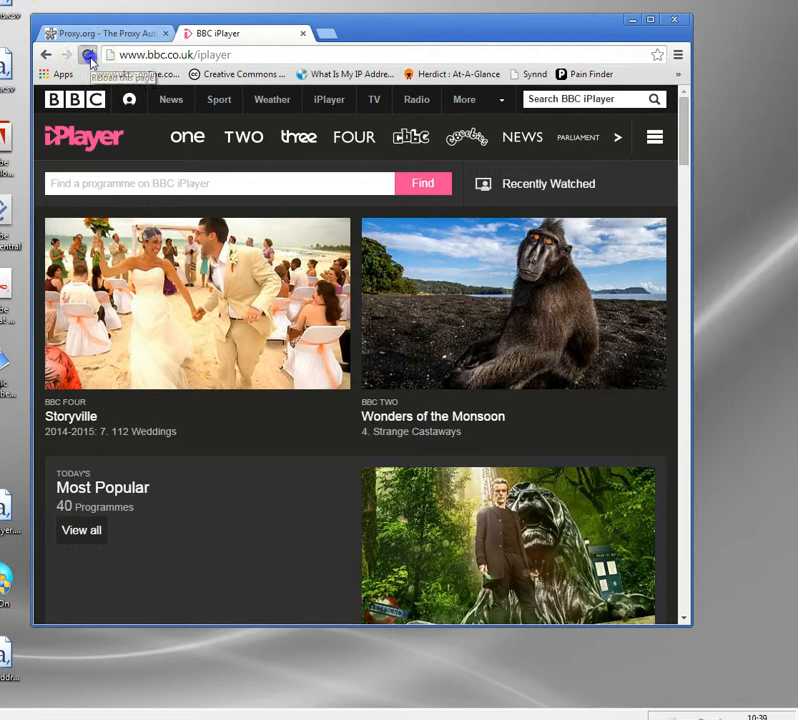
click(88, 56)
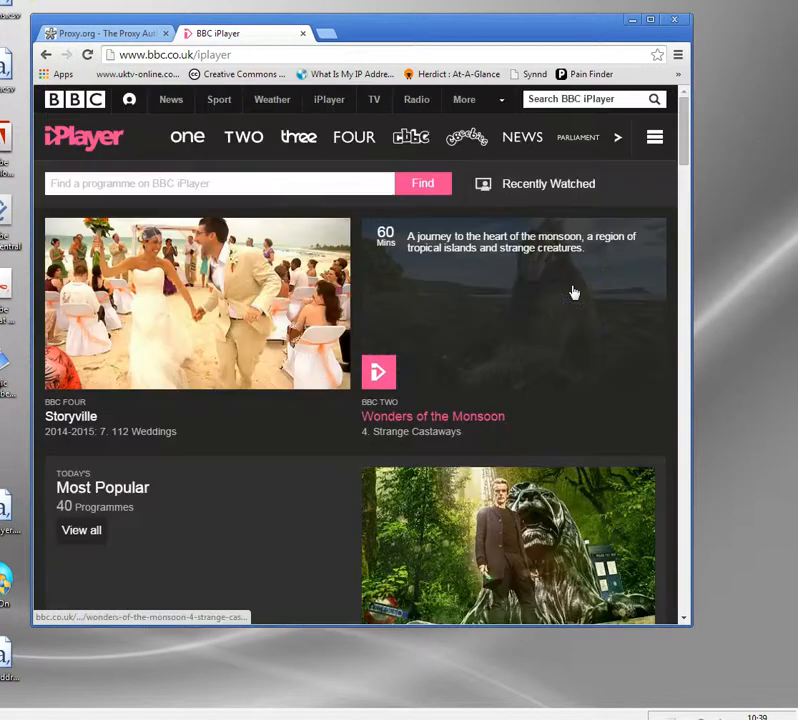
scroll(down, 3)
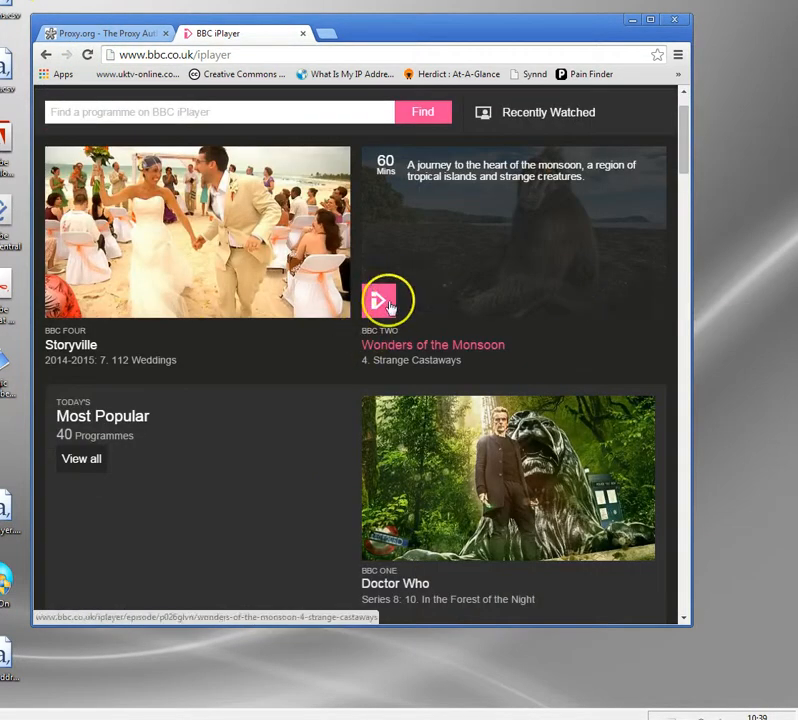
mouse_move(378, 304)
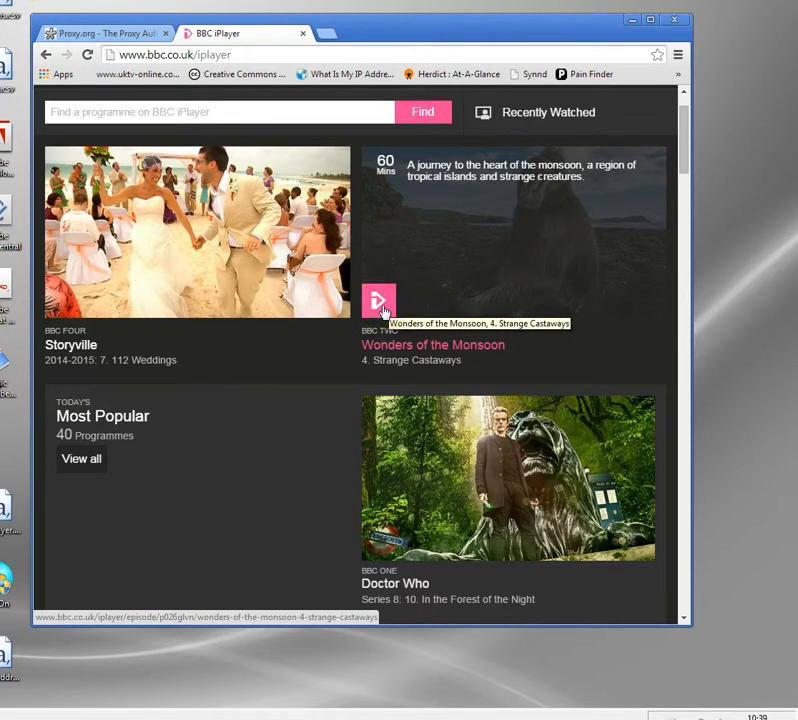
click(378, 302)
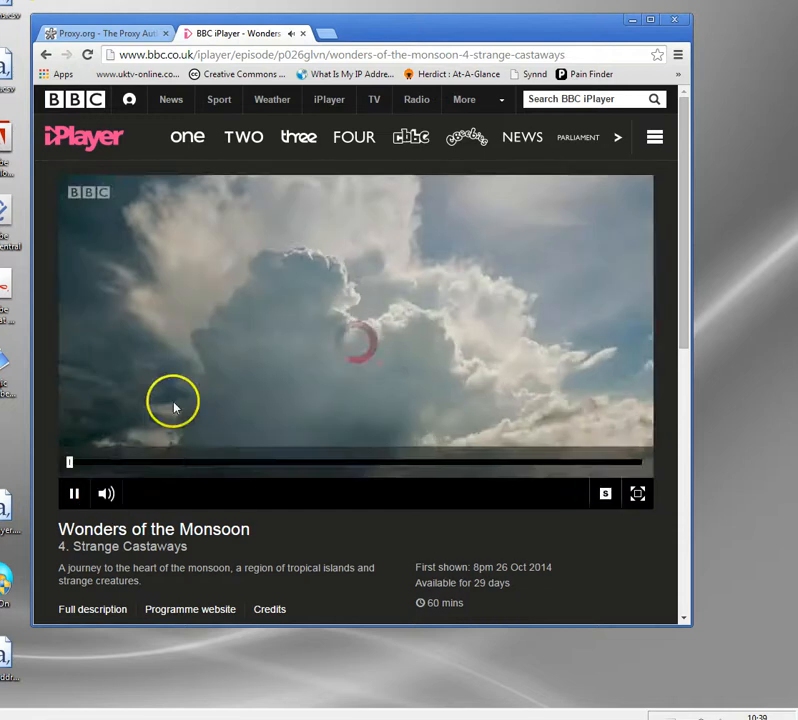
- Watch the episode full screen for about 20 seconds, exit fullscreen and pause it
click(638, 492)
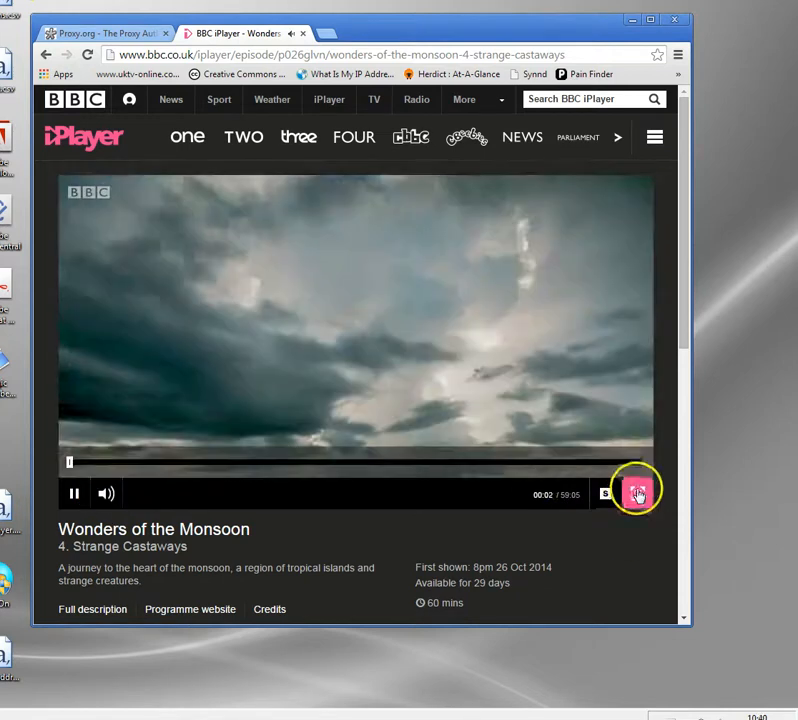
click(636, 492)
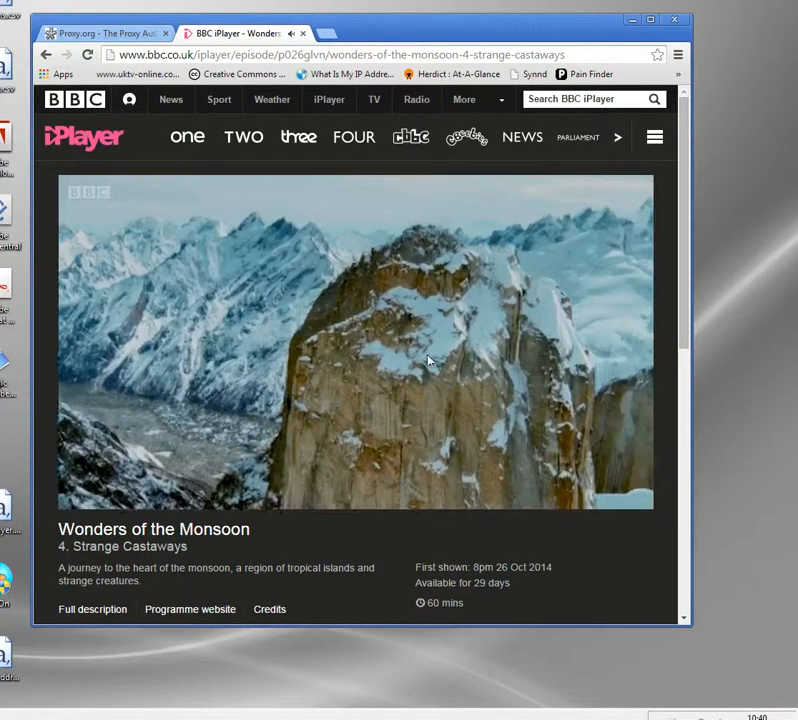
click(356, 344)
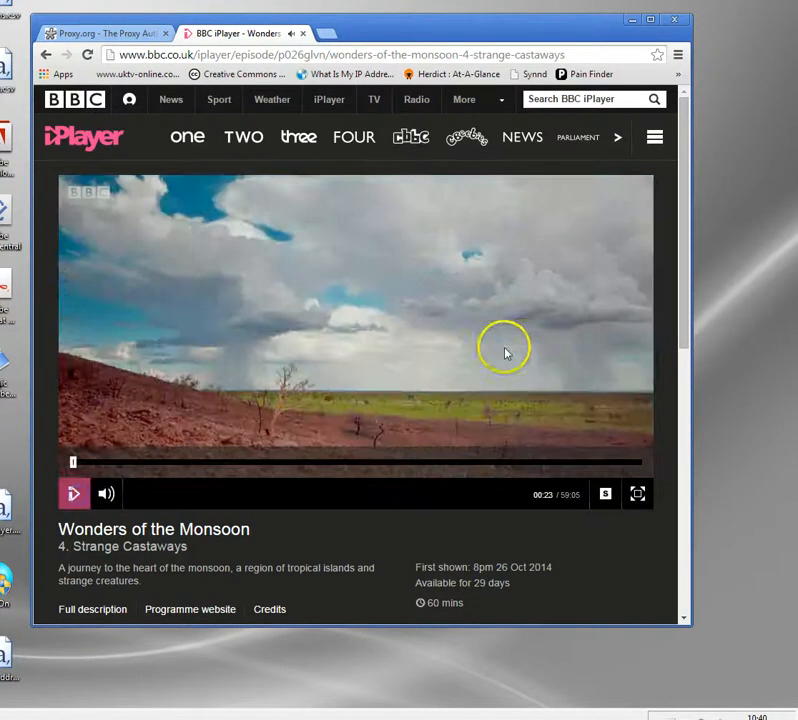